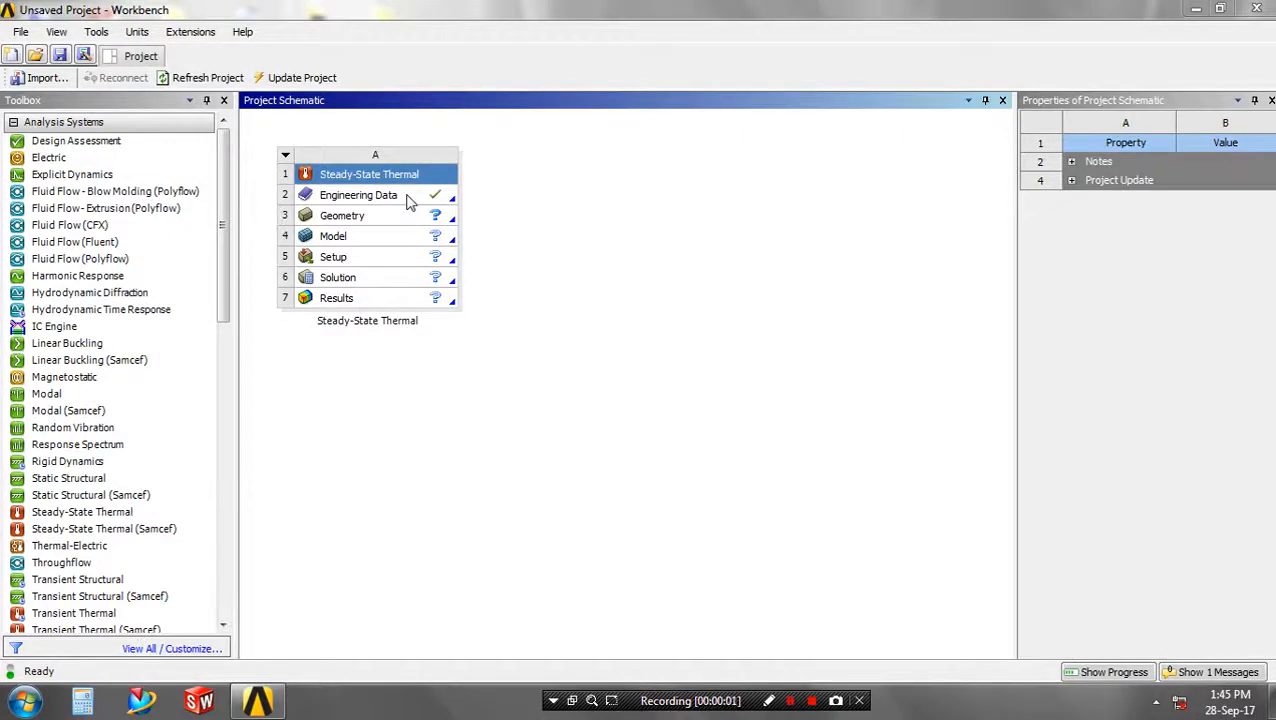
# Step: Review the Engineering Data materials and return to the Steady-State Thermal project schematic
pyautogui.doubleClick(358, 194)
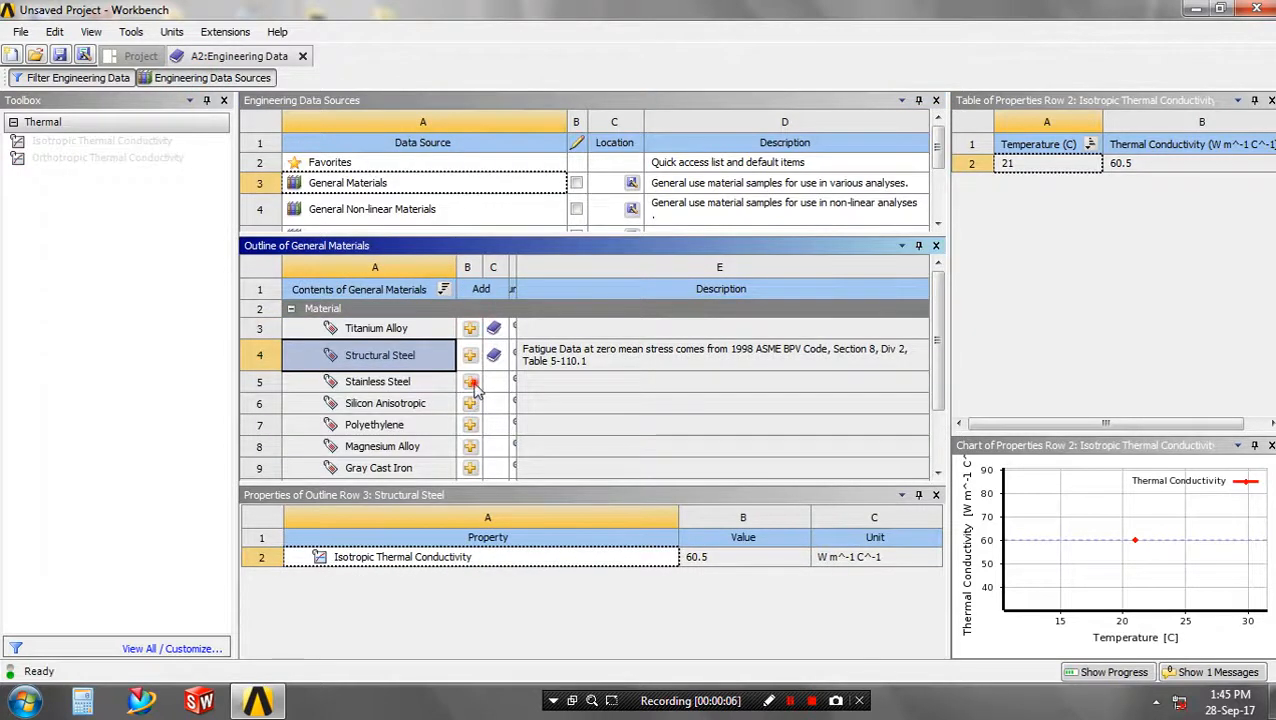
pyautogui.click(140, 56)
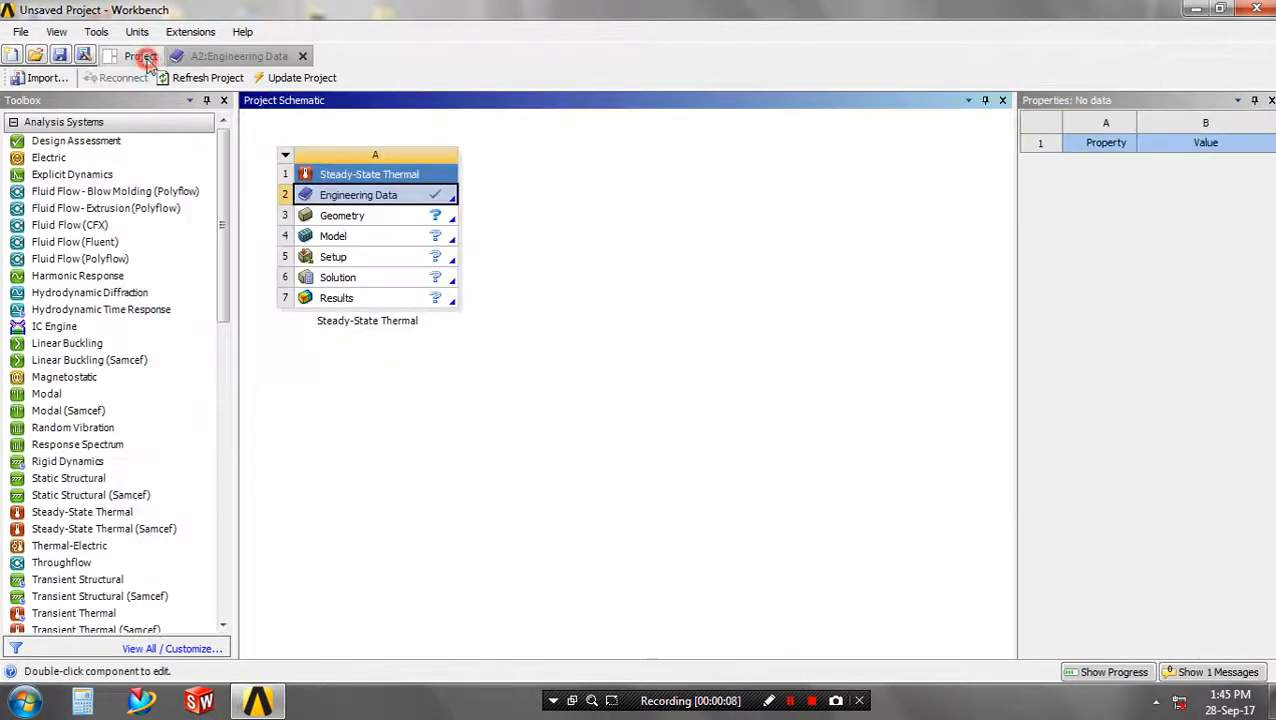
# Step: Import cylinder.STEP into the Geometry cell so it is marked complete
pyautogui.click(342, 216)
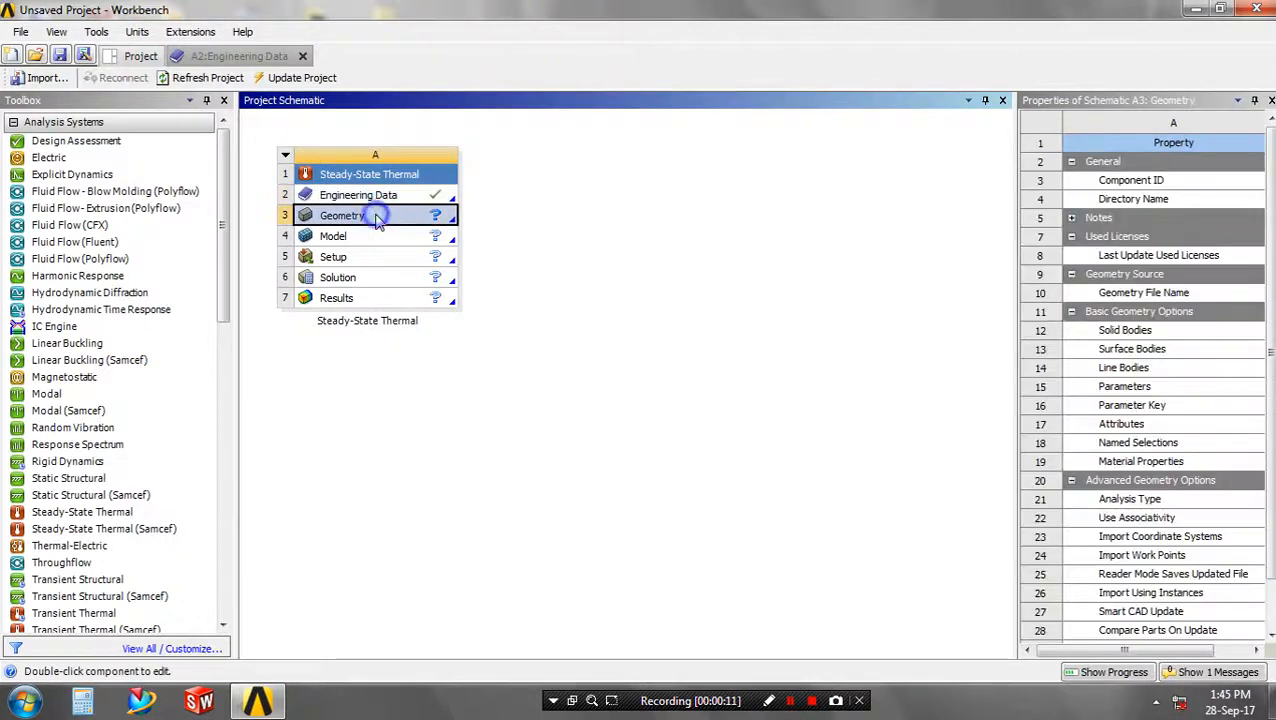
pyautogui.rightClick(344, 216)
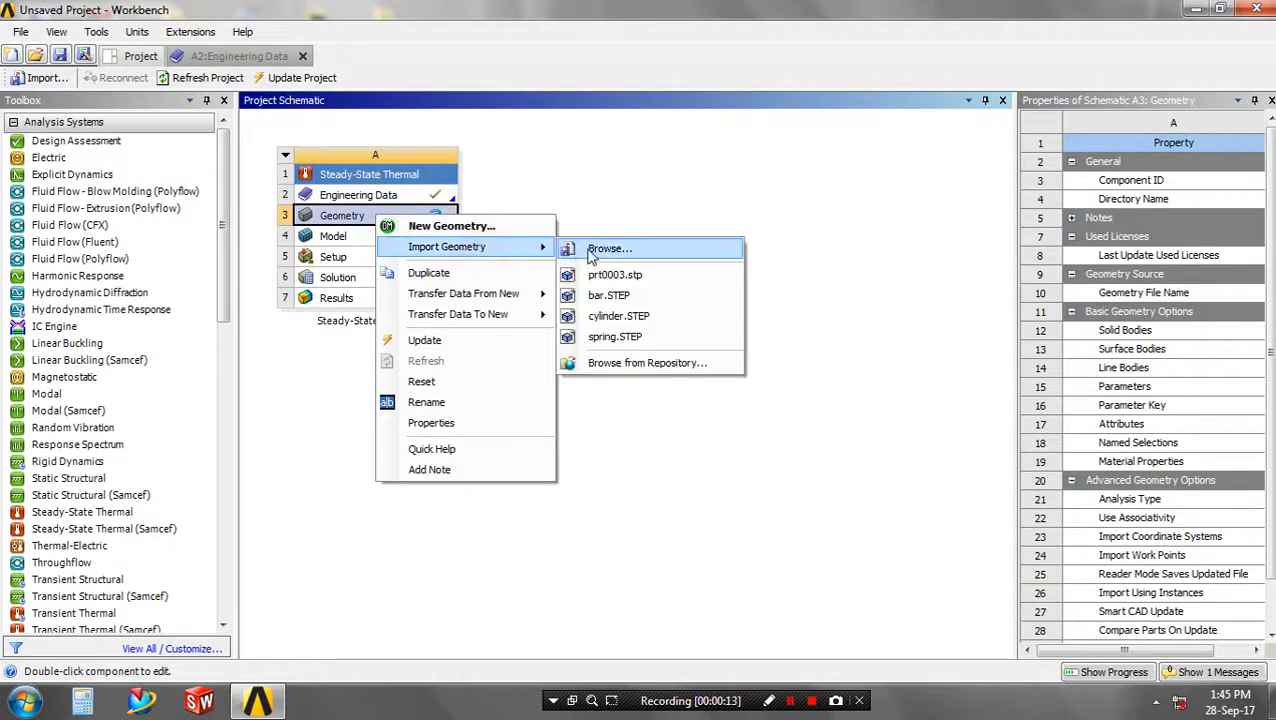
pyautogui.moveTo(616, 274)
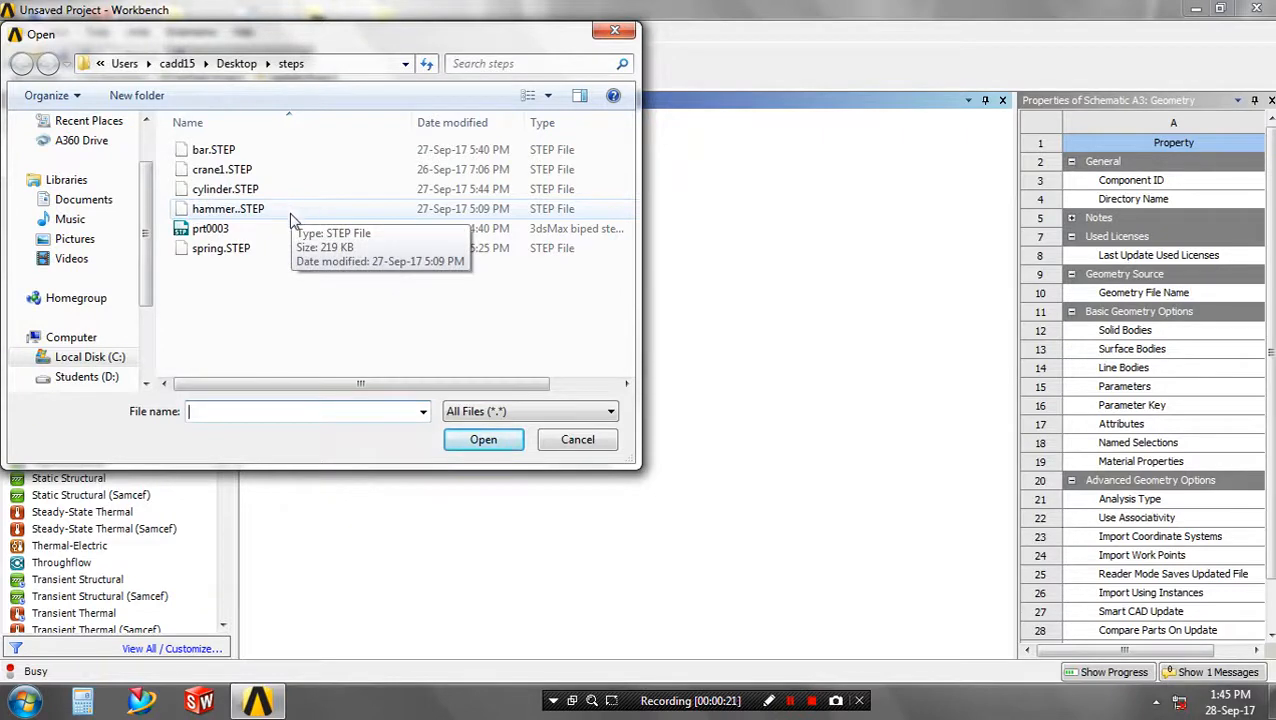
pyautogui.moveTo(290, 188)
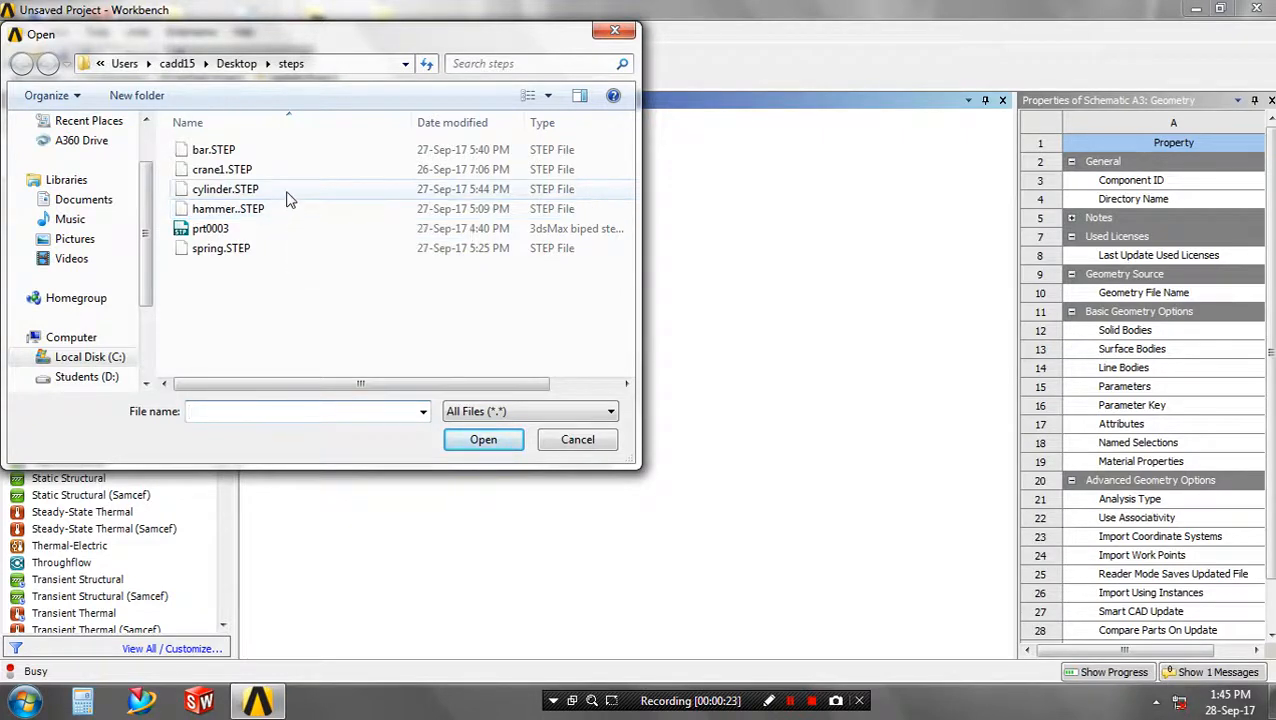
pyautogui.click(224, 188)
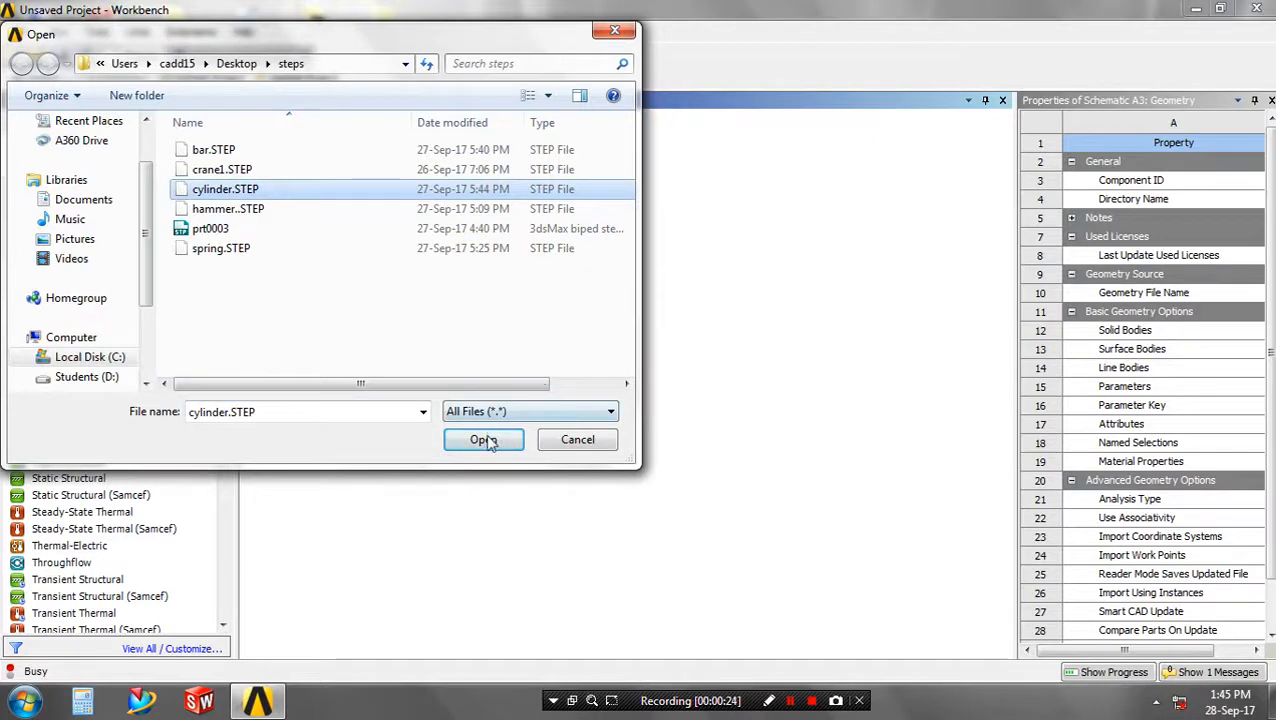
pyautogui.click(484, 440)
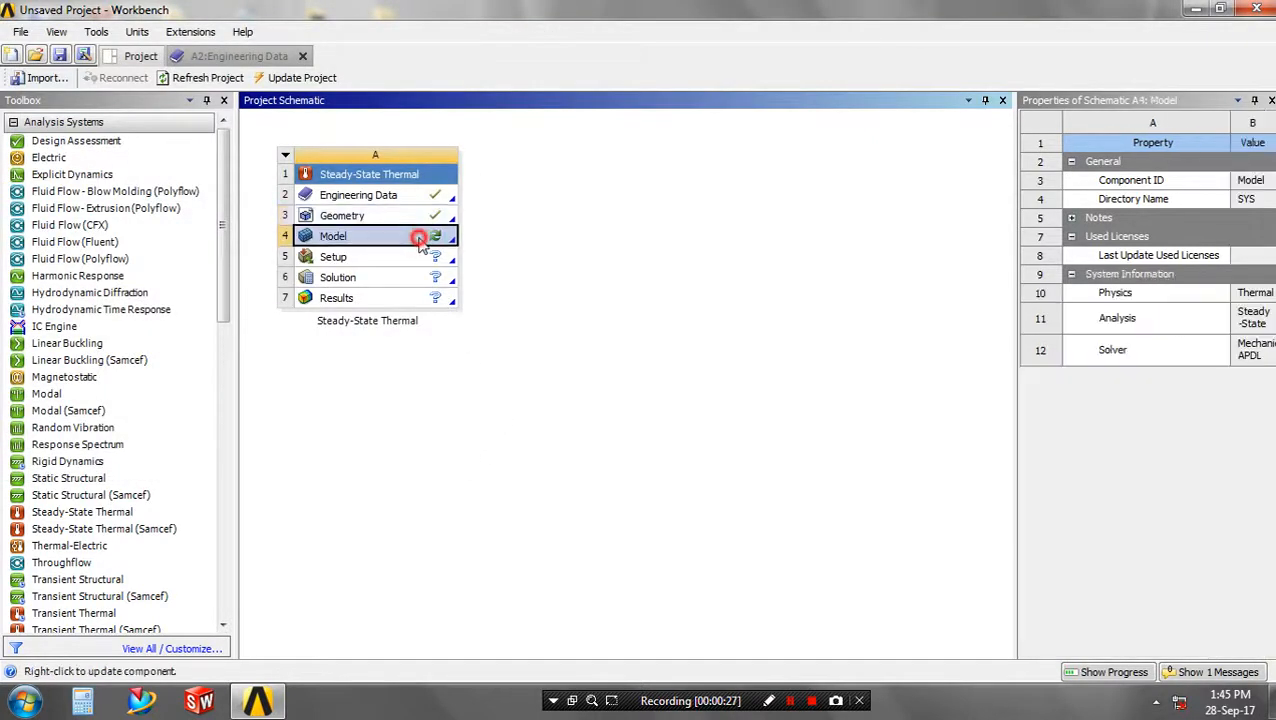
# Step: Launch Mechanical on the Model and assign Stainless Steel to the cylinder body
pyautogui.doubleClick(332, 236)
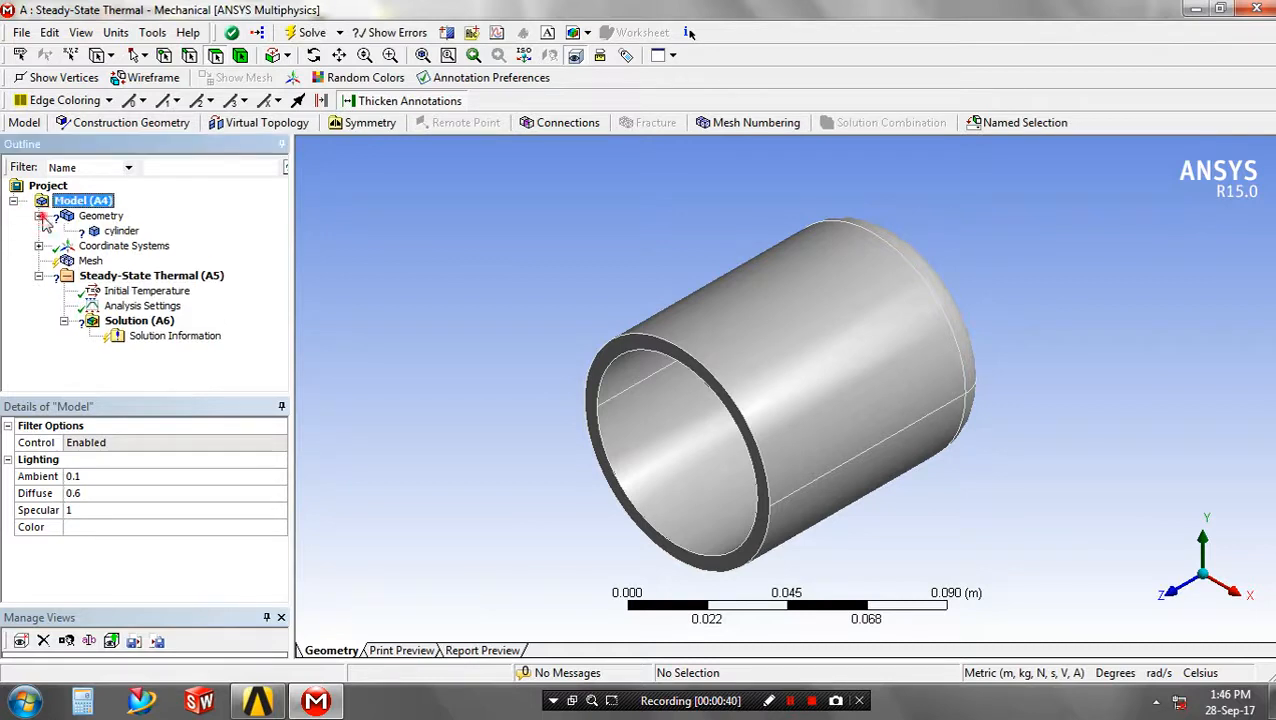
pyautogui.click(120, 230)
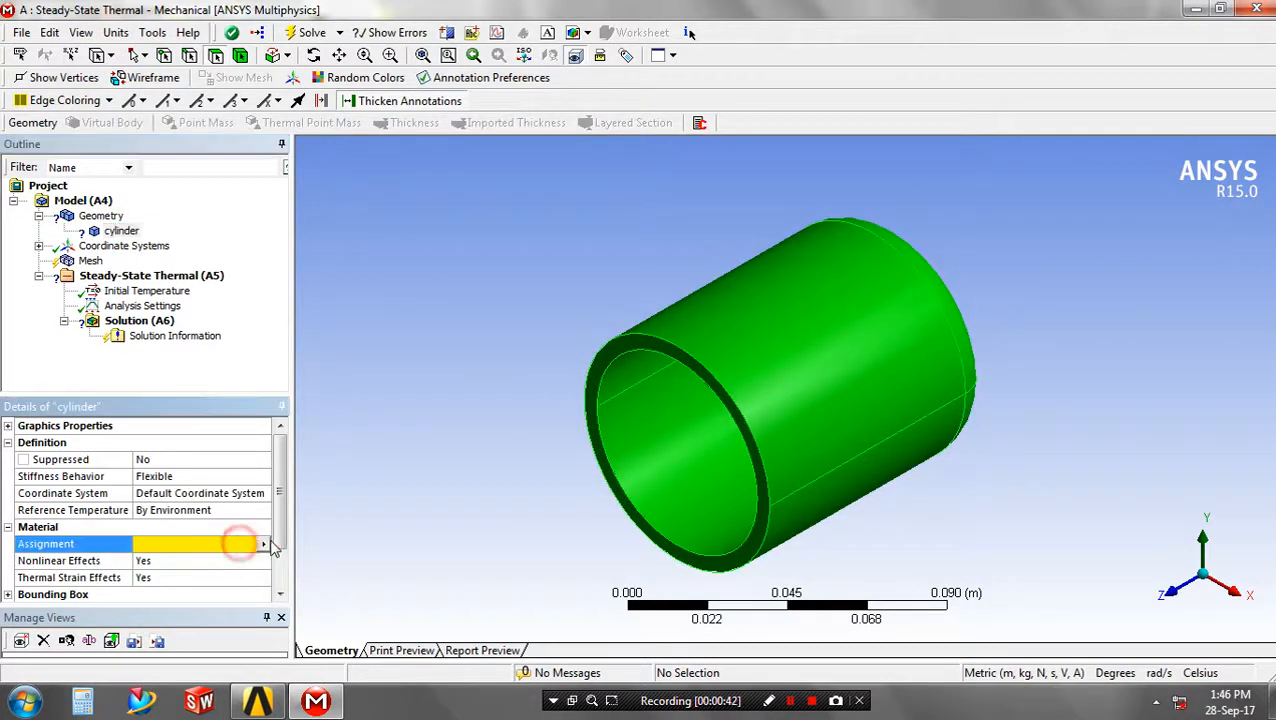
pyautogui.click(264, 544)
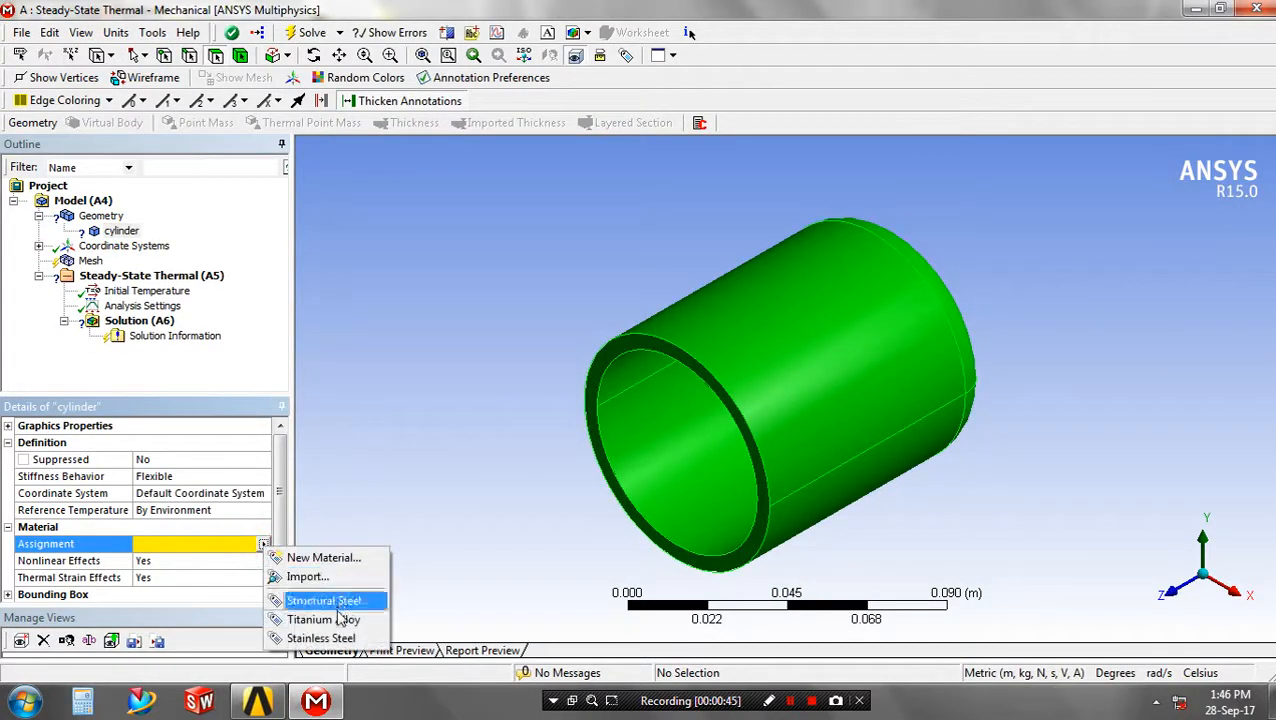
pyautogui.click(320, 638)
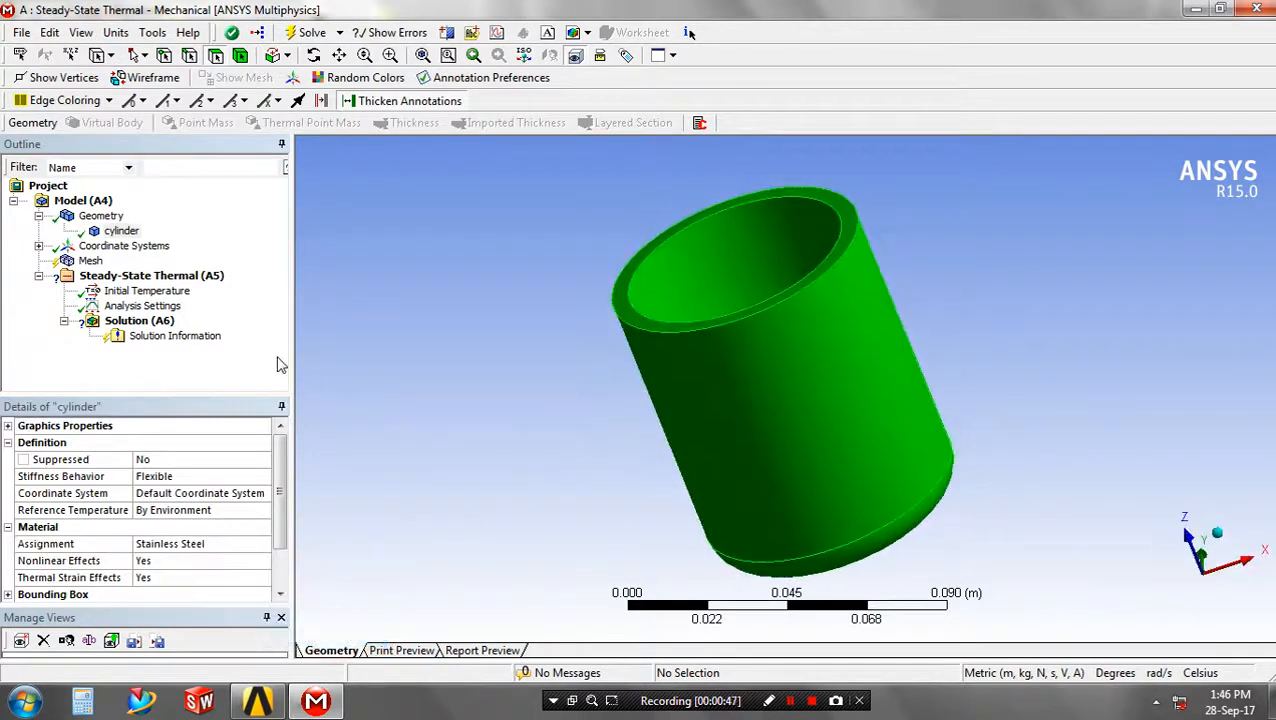
# Step: Generate the mesh on the cylinder body
pyautogui.rightClick(90, 260)
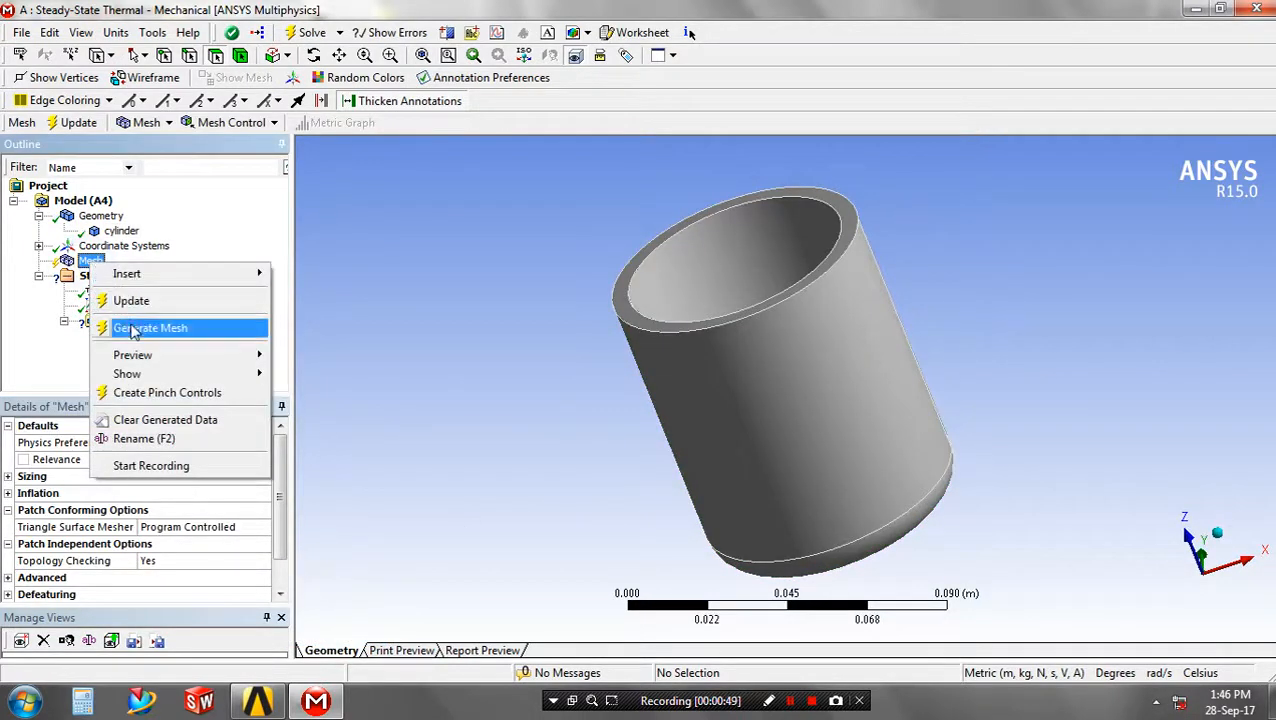
pyautogui.click(150, 328)
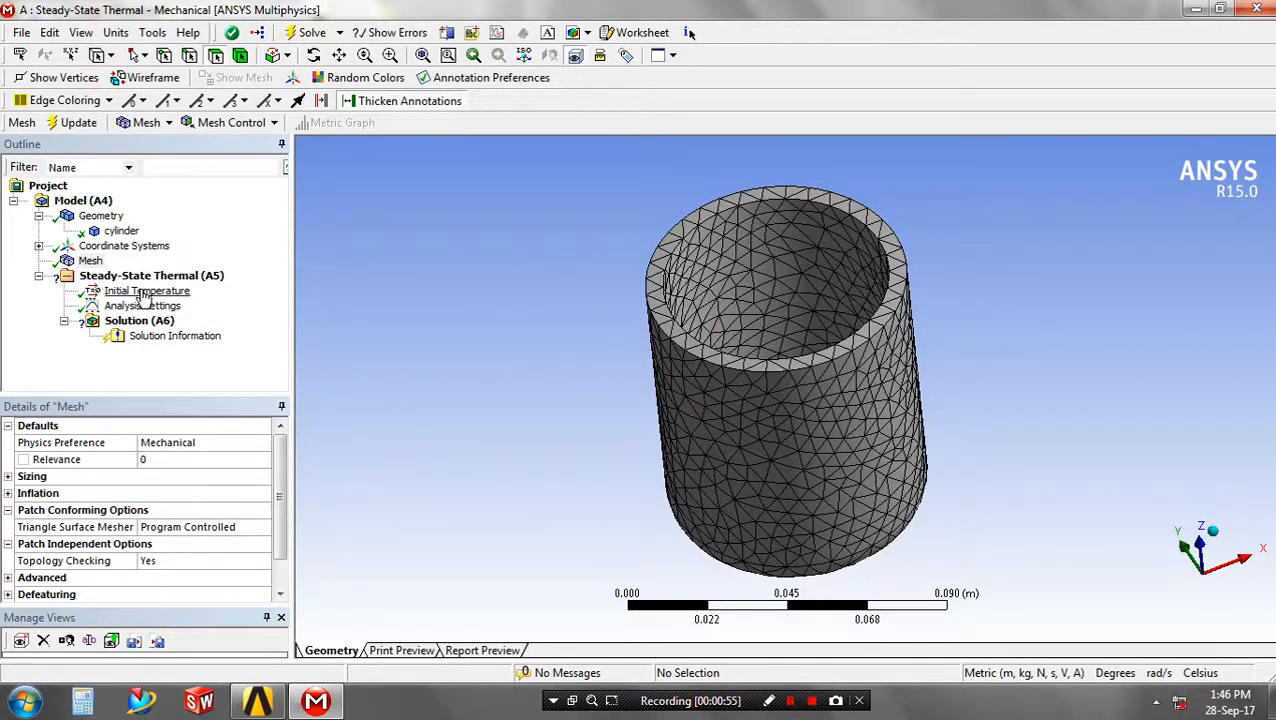
# Step: Apply a Temperature condition of 800 °C magnitude to five inner faces of the cylinder
pyautogui.click(142, 304)
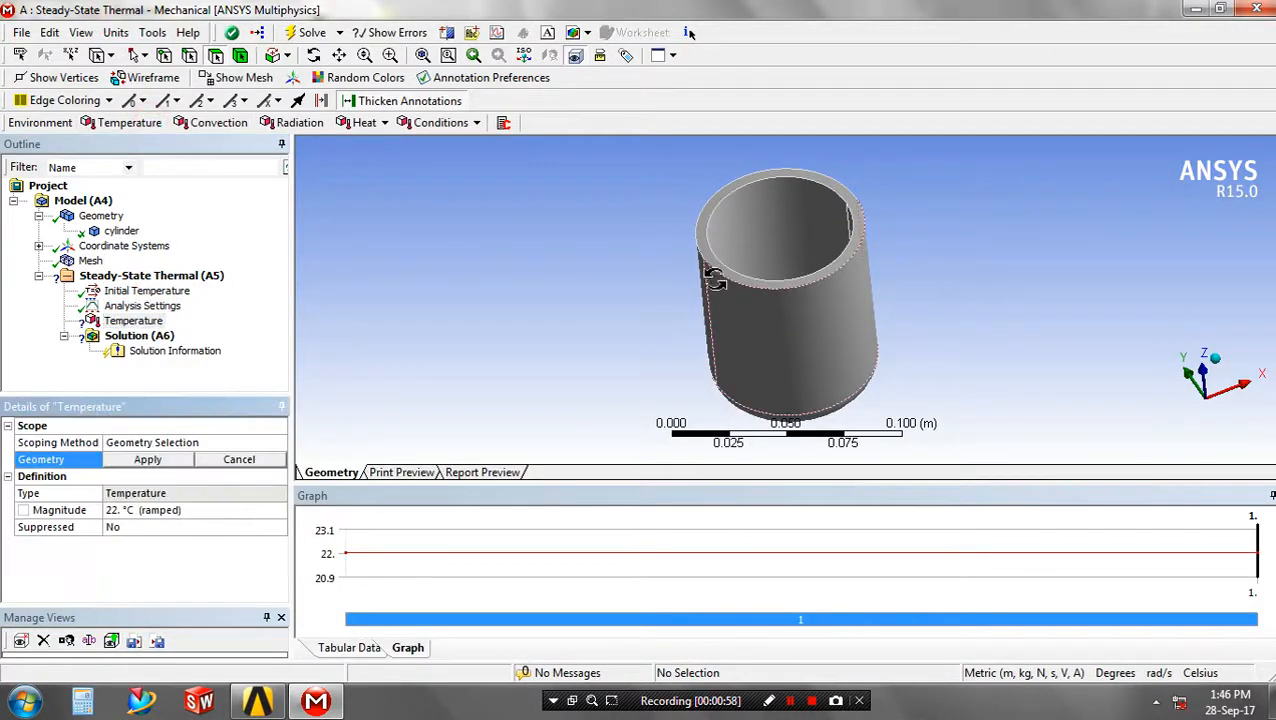
pyautogui.click(790, 244)
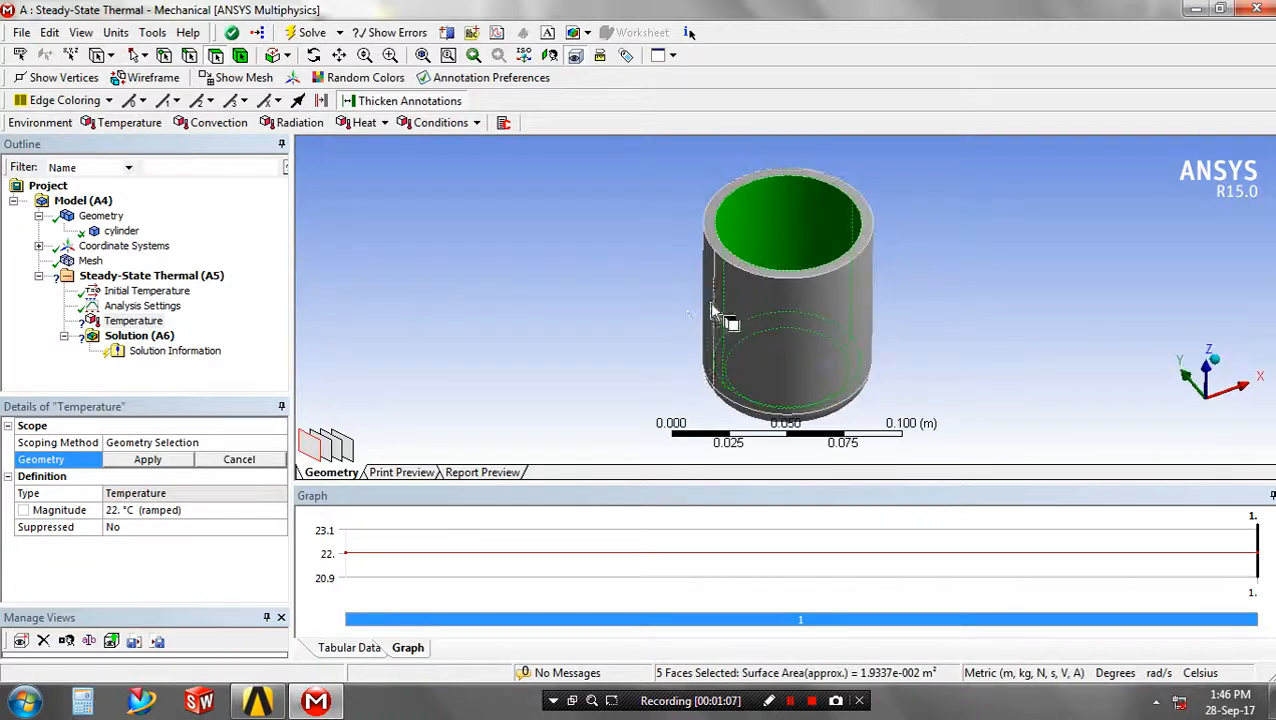
pyautogui.click(148, 458)
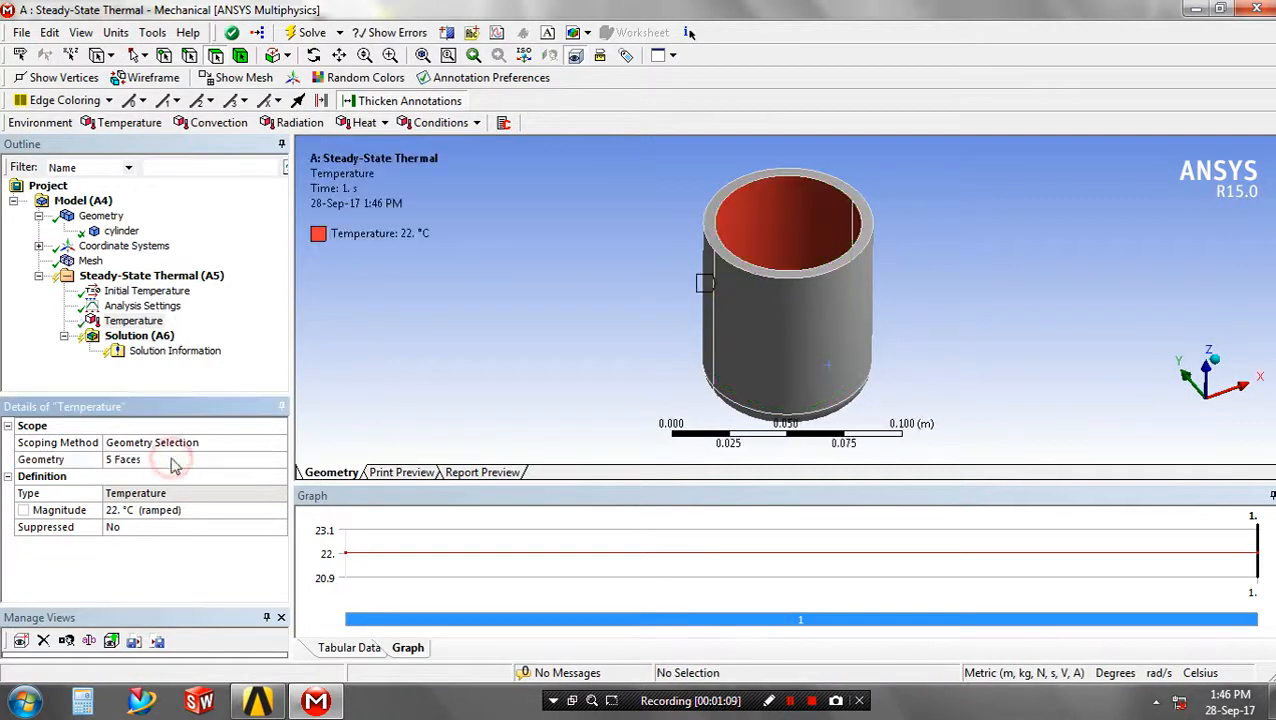
pyautogui.click(144, 510)
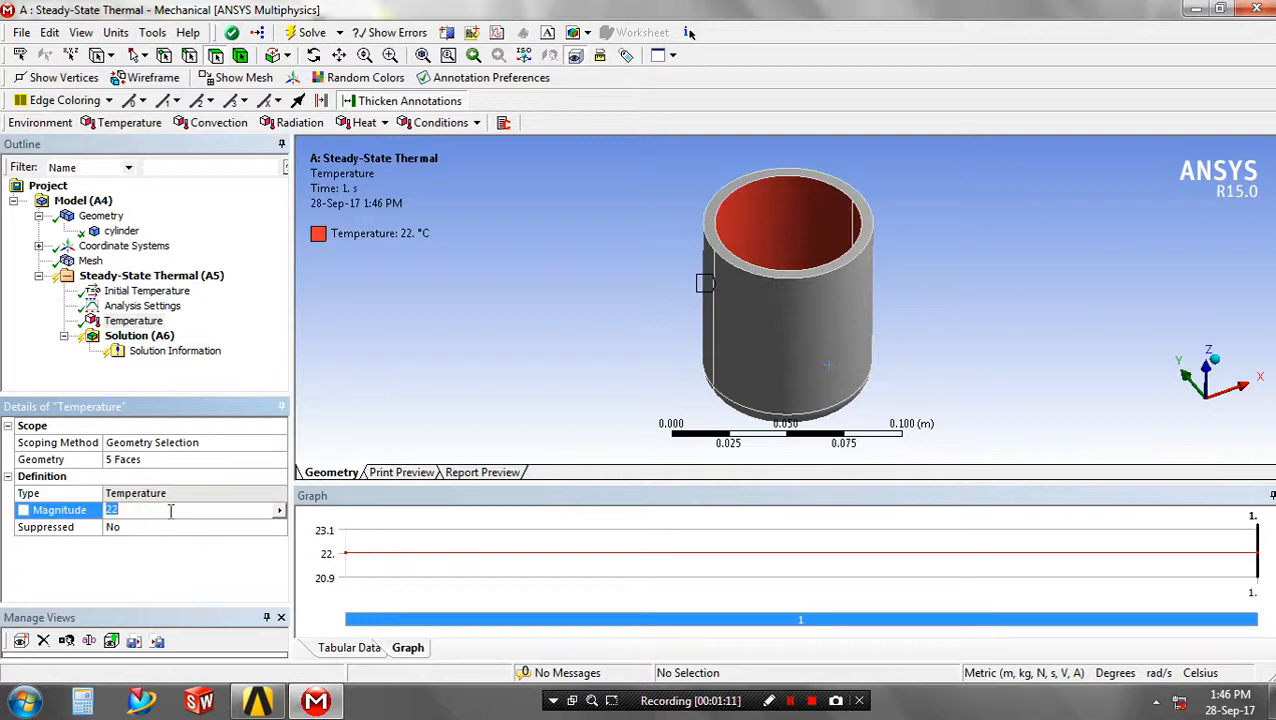
pyautogui.write('800')
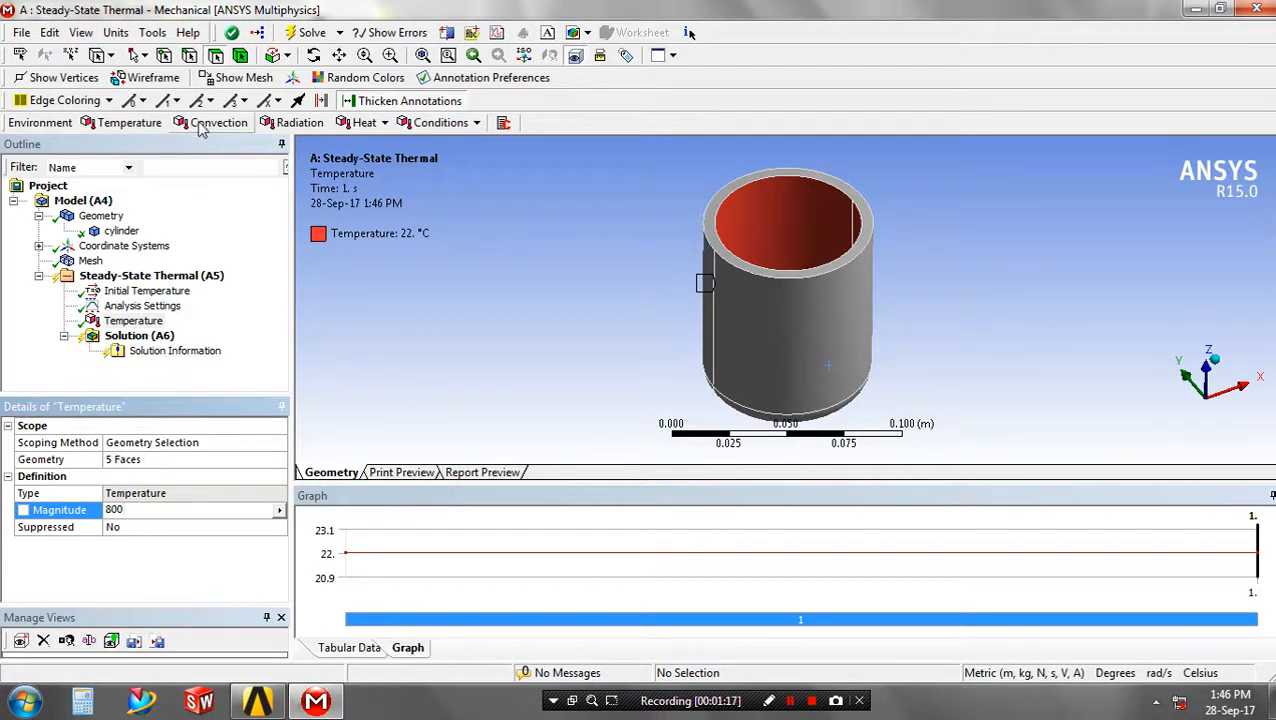
# Step: Apply a convection condition with film coefficient 23 to the three outer faces
pyautogui.click(218, 122)
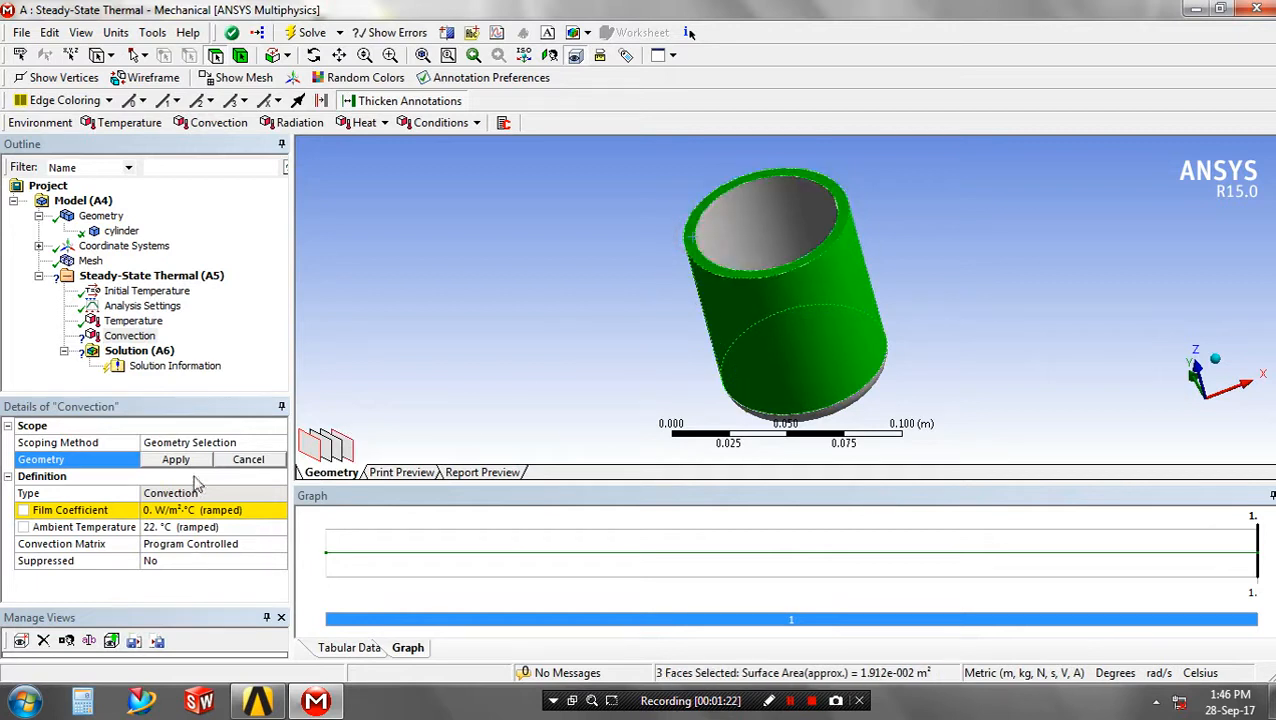
pyautogui.click(176, 458)
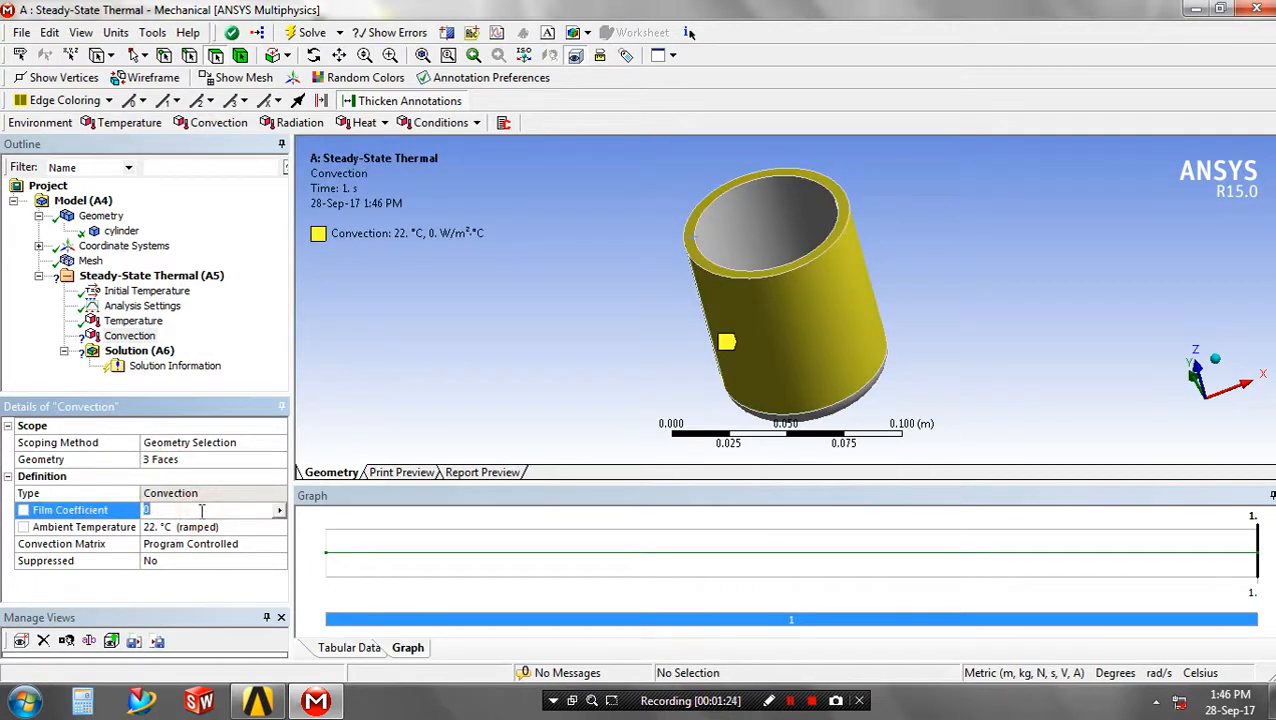
pyautogui.write('23')
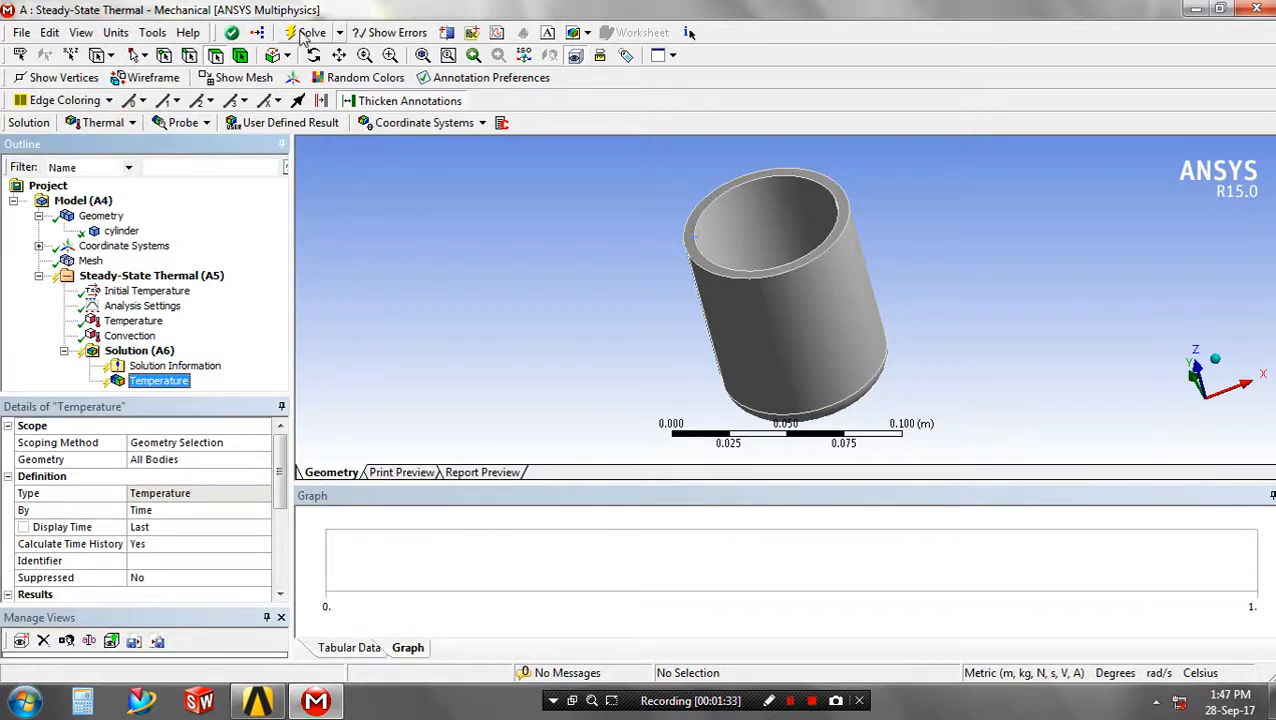
# Step: Solve the analysis and view the temperature contour from about 189 to 802 °C upright
pyautogui.click(312, 32)
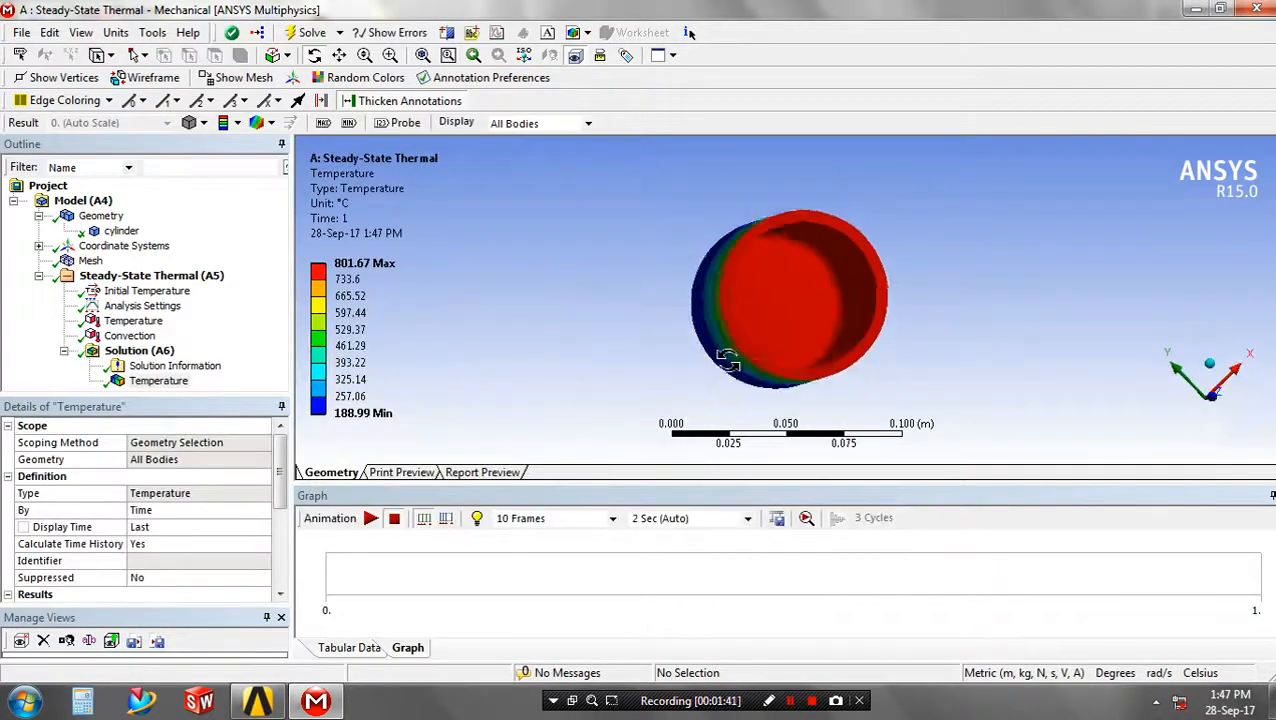
pyautogui.moveTo(730, 360); pyautogui.dragTo(644, 296)
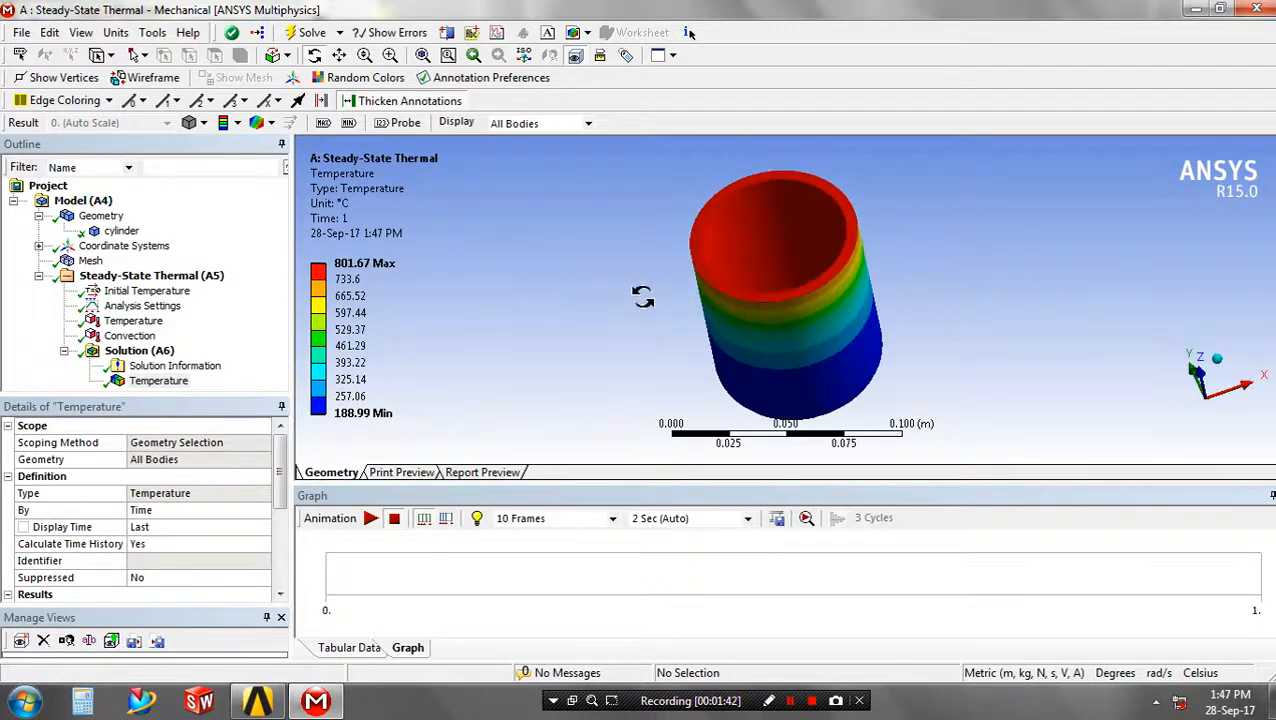